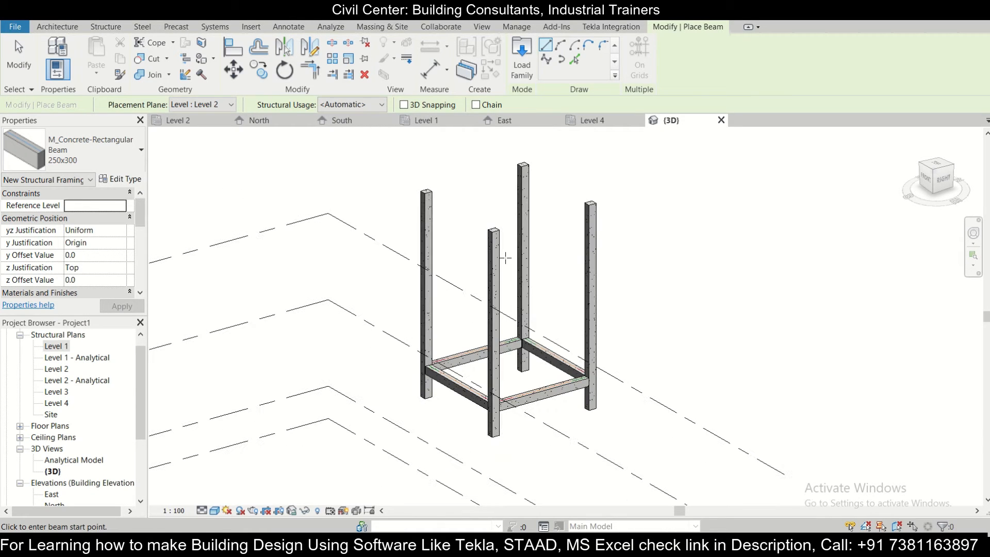
mouse_move(472, 362)
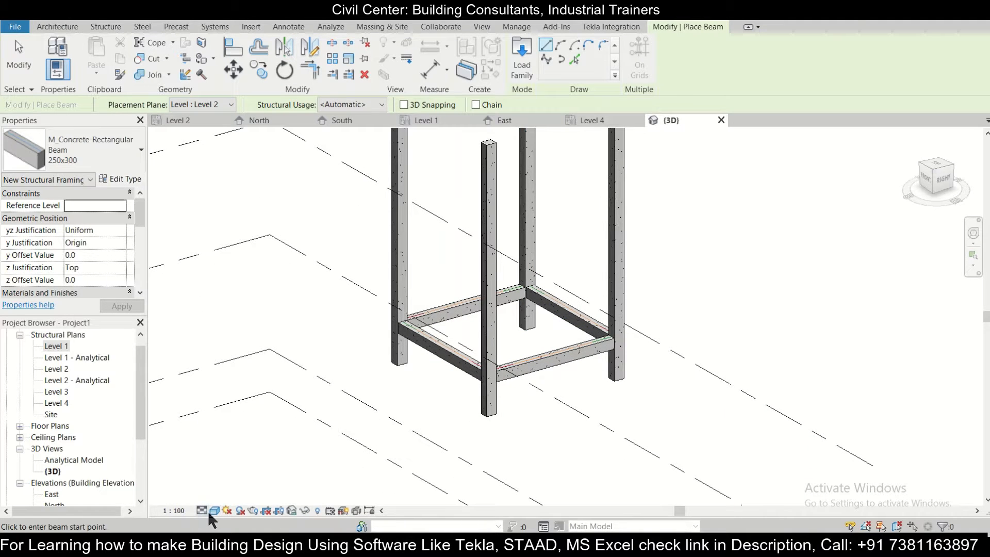
Step: Show the frame in wireframe visual style and switch to the Level 1 plan
left_click(202, 510)
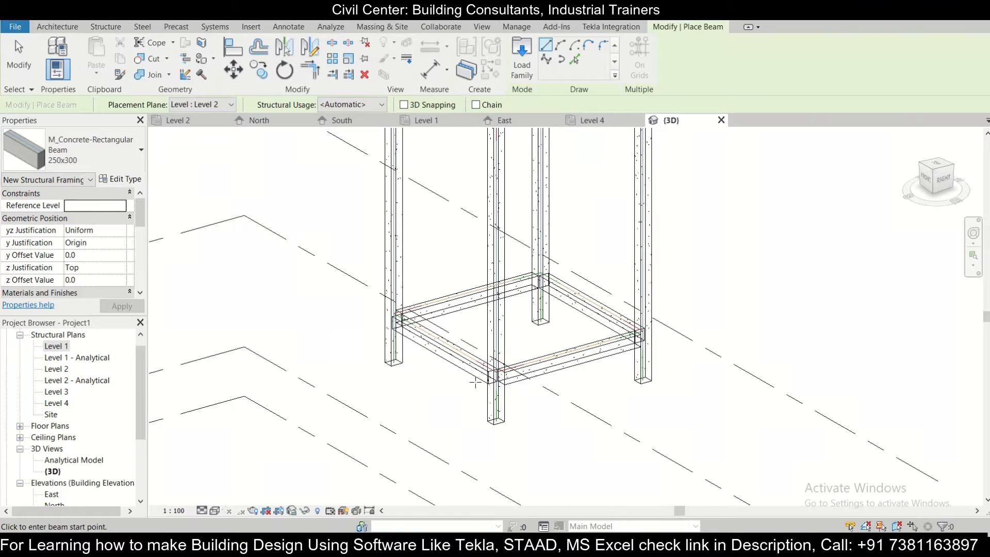
left_click(424, 120)
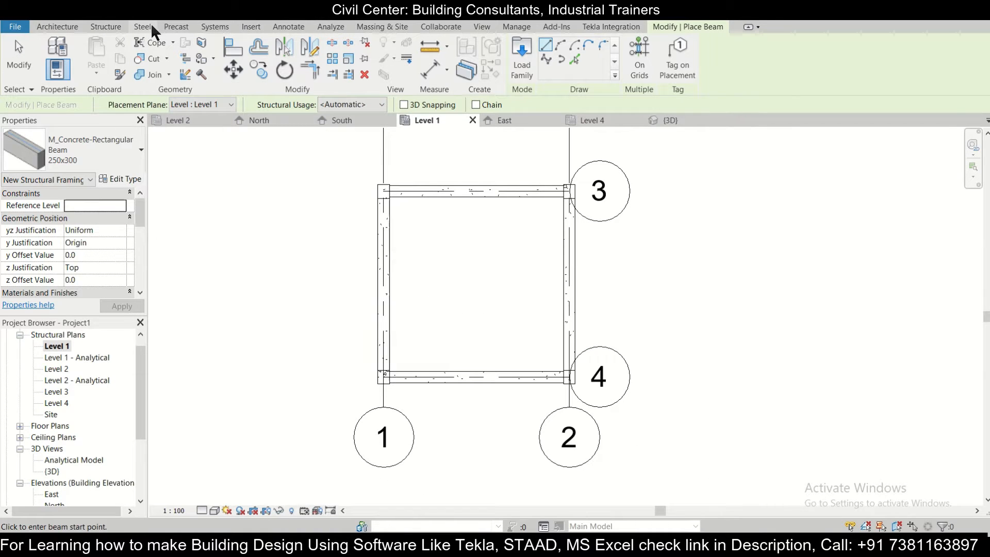
Step: Draw a section line across the Level 1 beam to create Section 1
left_click(482, 26)
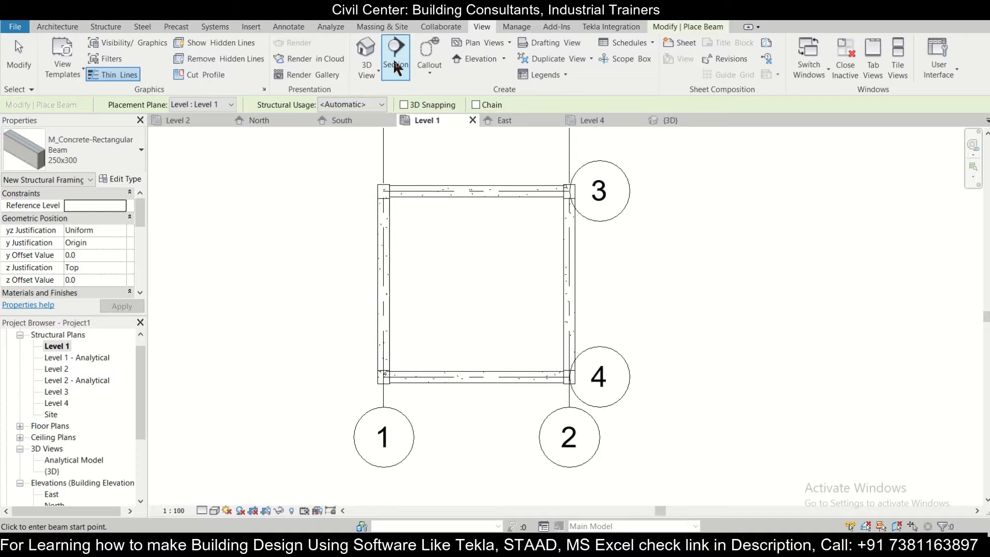
left_click(396, 53)
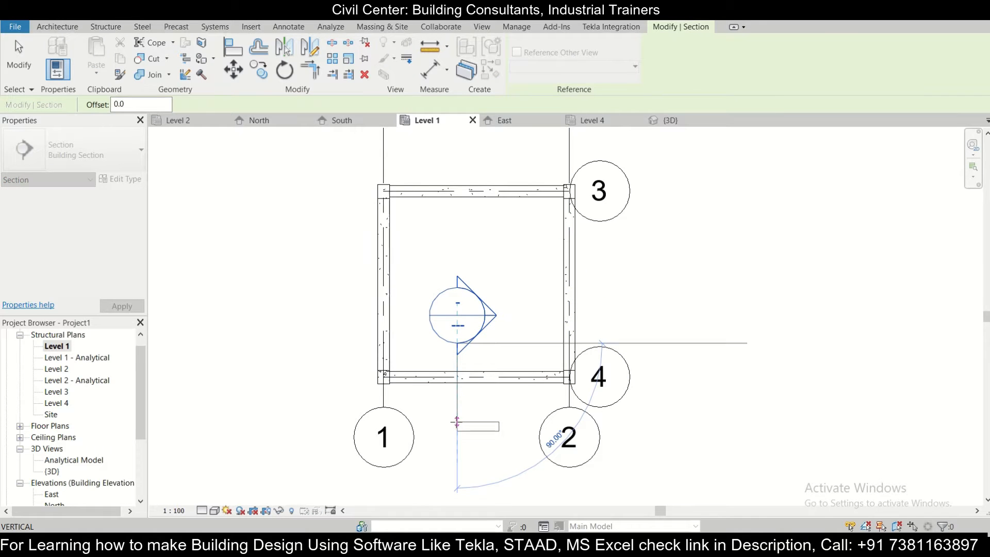
left_click(456, 315)
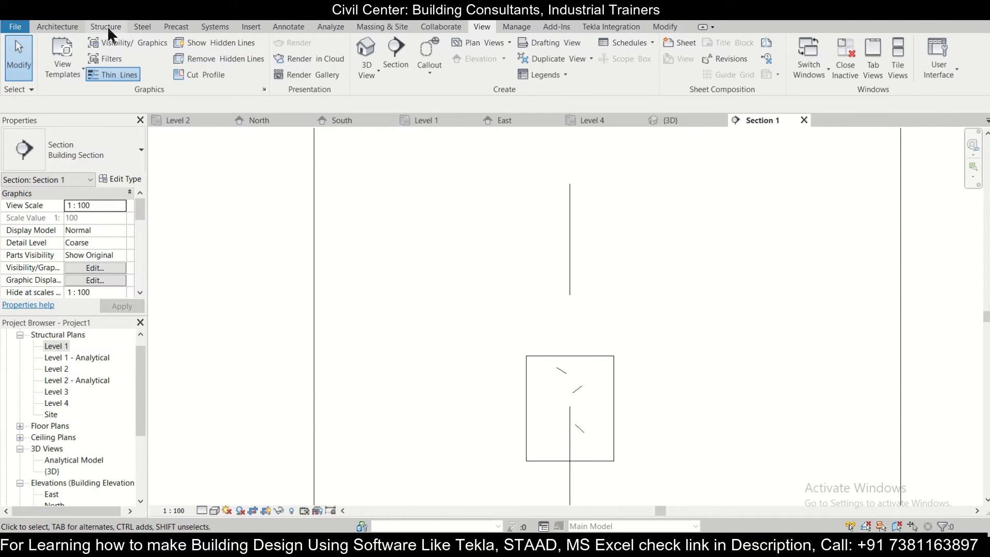
Step: Start rebar placement, accept the hook notice, and choose the closed M_T1 stirrup shape
left_click(105, 27)
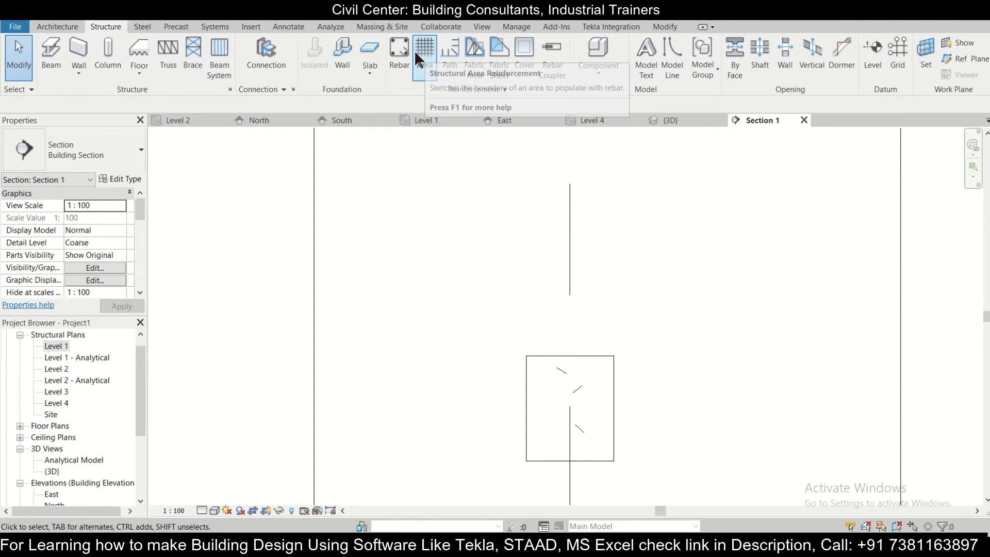
left_click(398, 51)
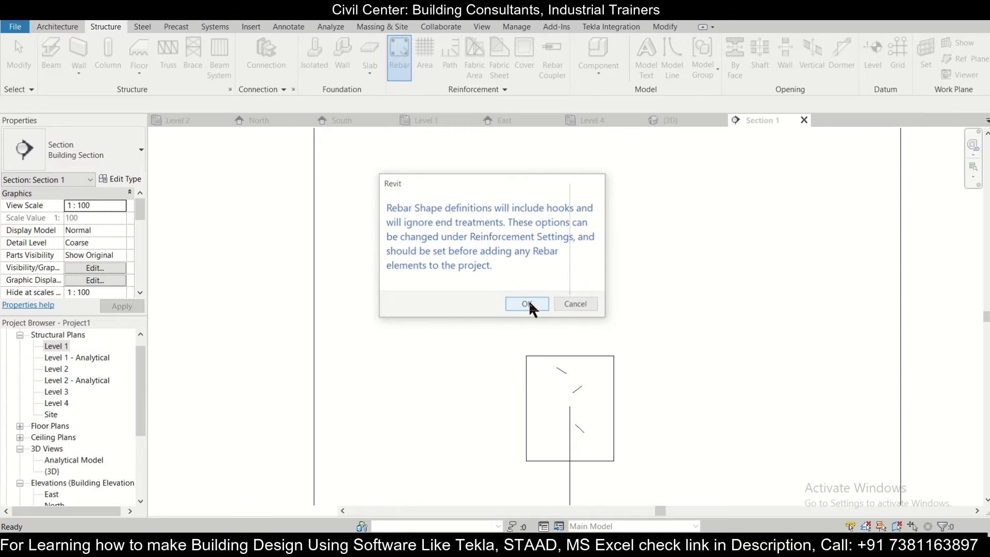
left_click(527, 304)
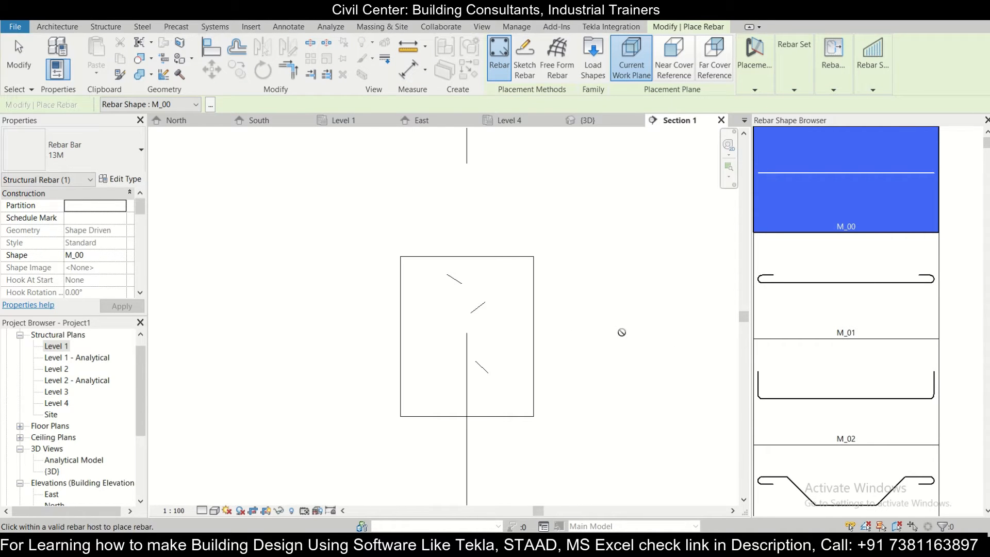
scroll("down", 3)
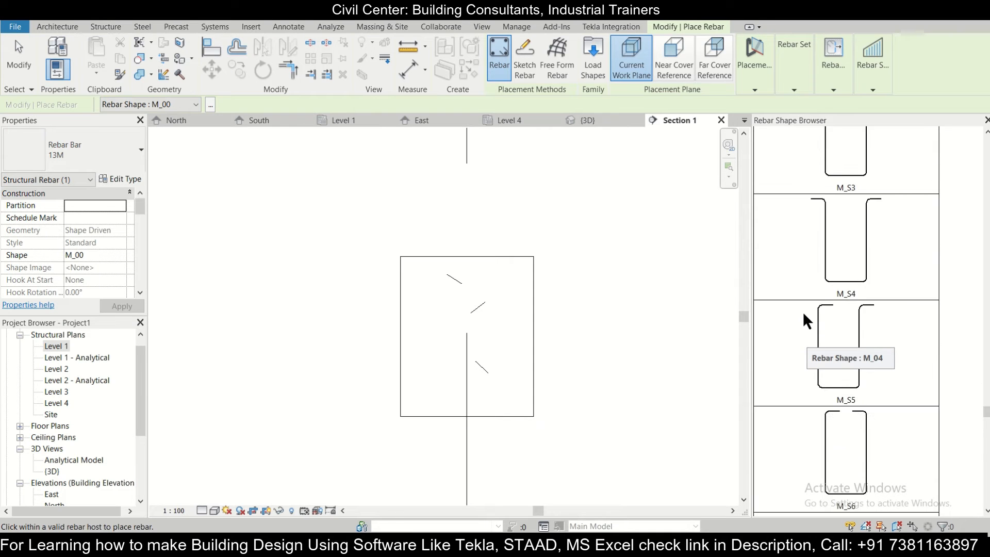
scroll("down", 3)
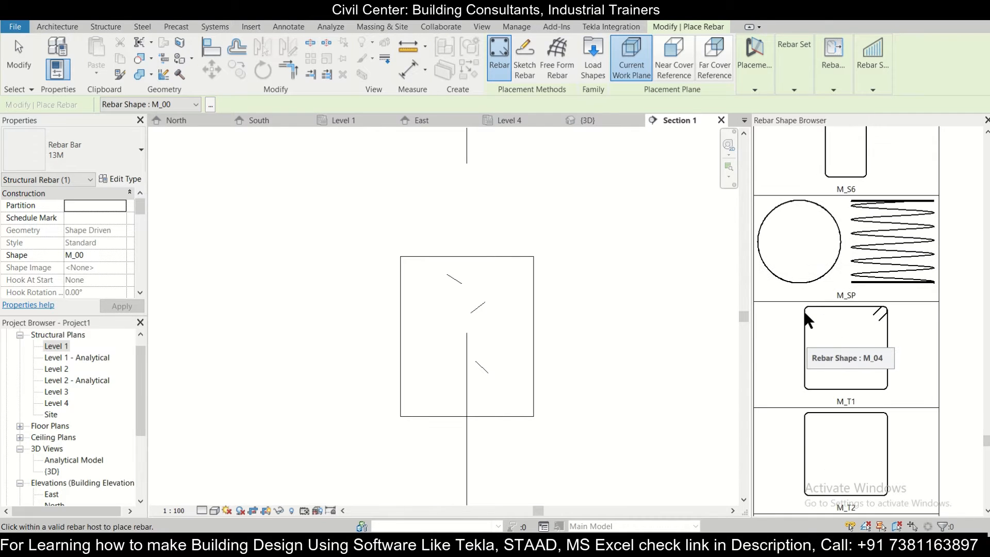
mouse_move(880, 372)
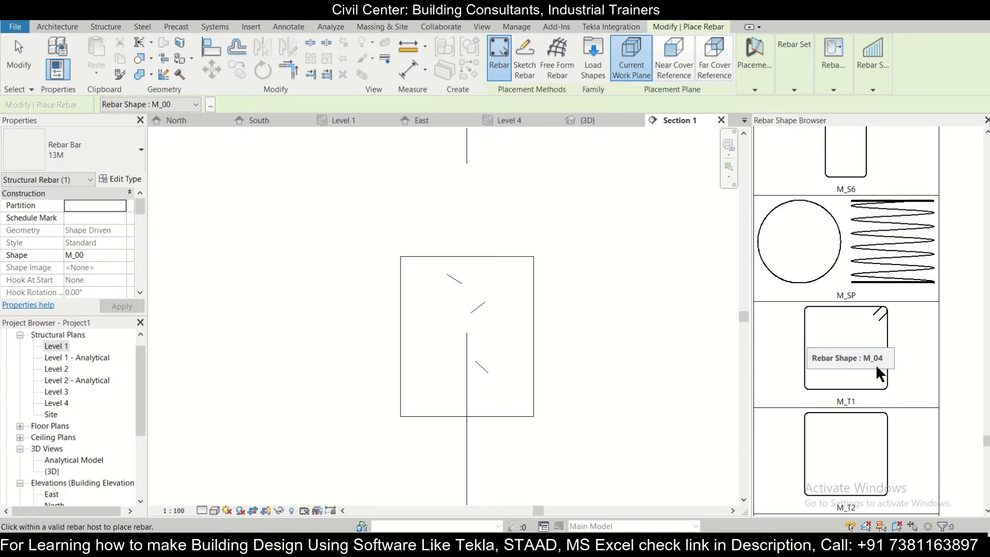
left_click(844, 349)
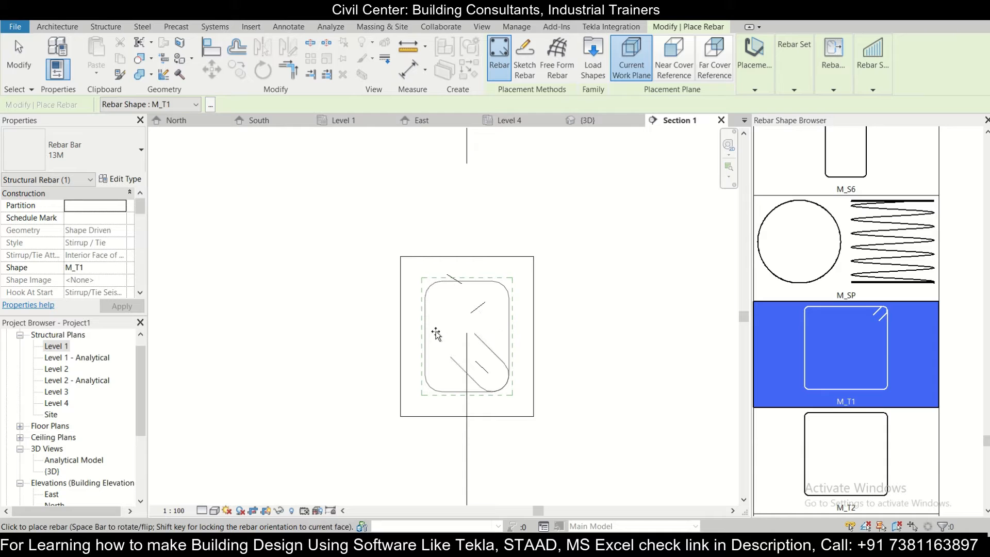
Step: Duplicate the 13M bar type as '8mm' with 8 mm diameter and apply it
left_click(141, 149)
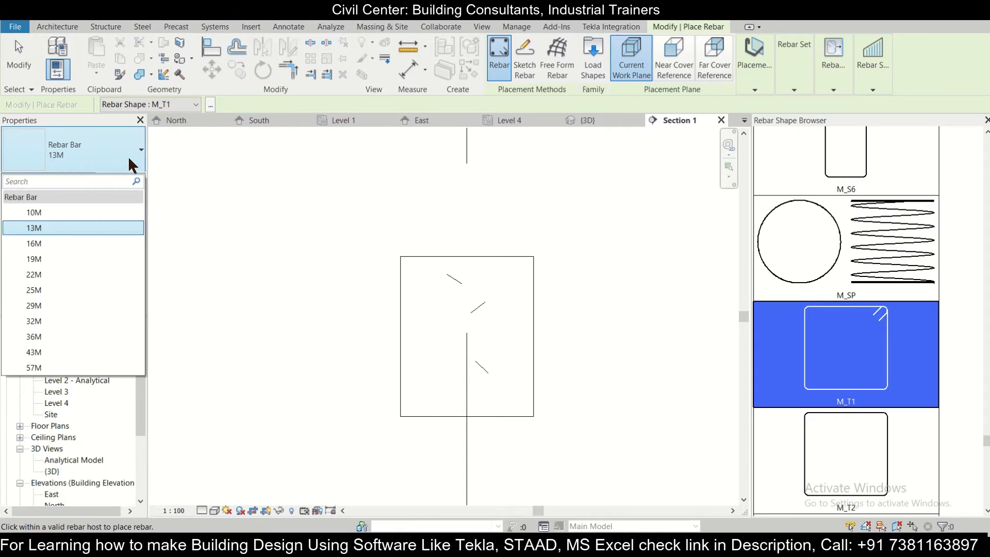
left_click(121, 179)
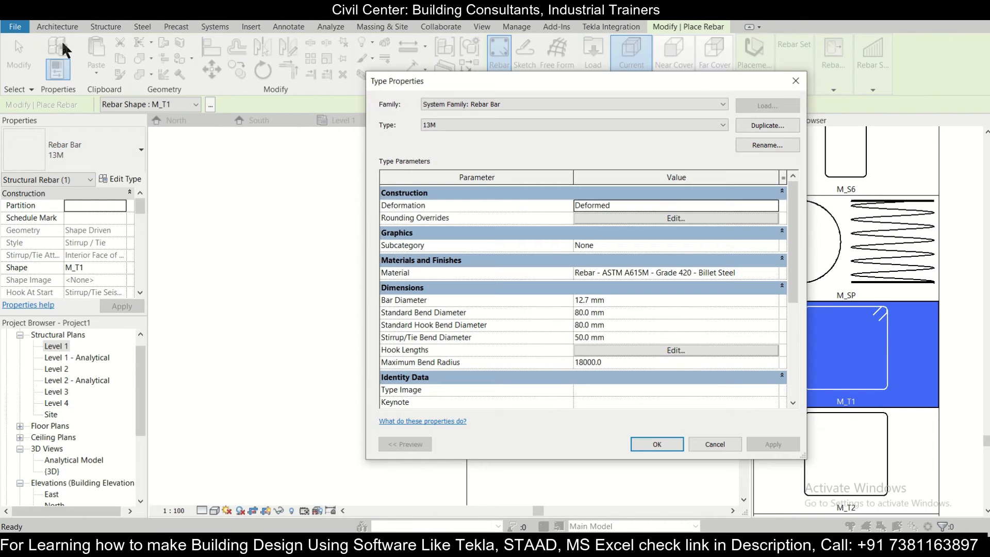
left_click(718, 124)
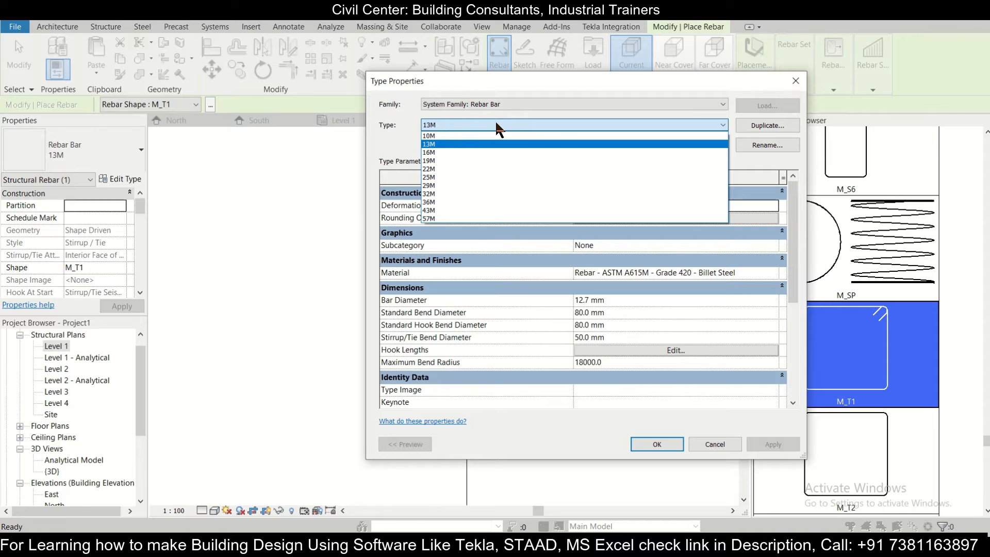
left_click(766, 125)
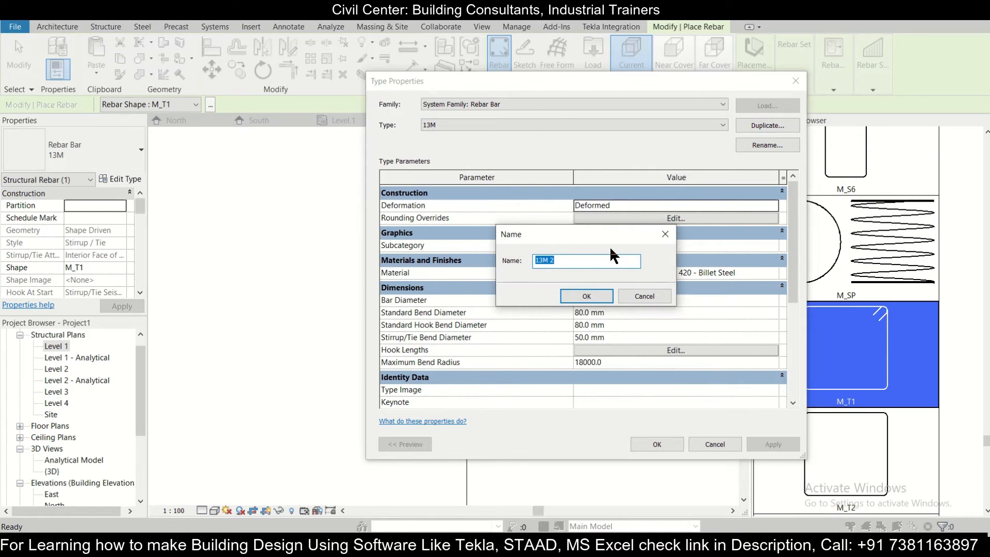
type("8mm")
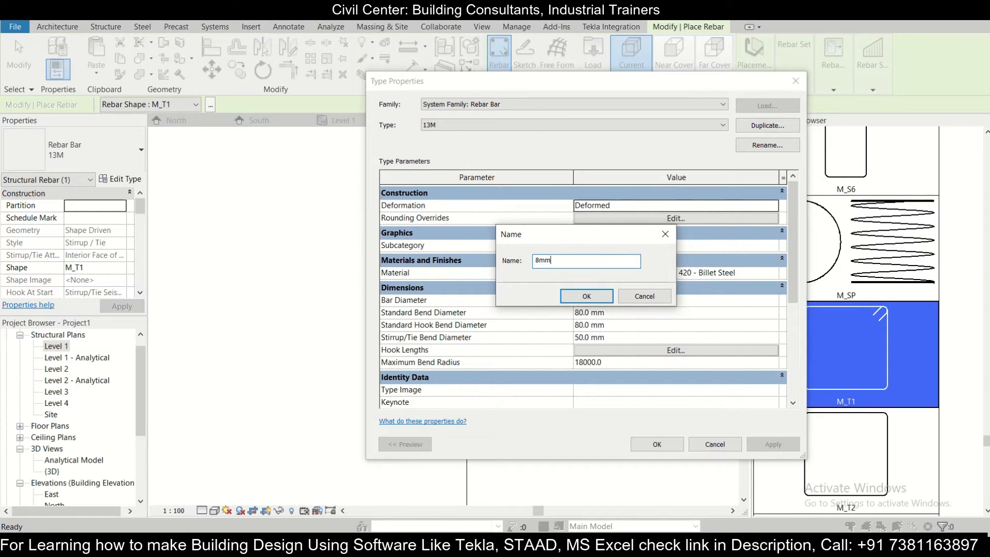
left_click(585, 295)
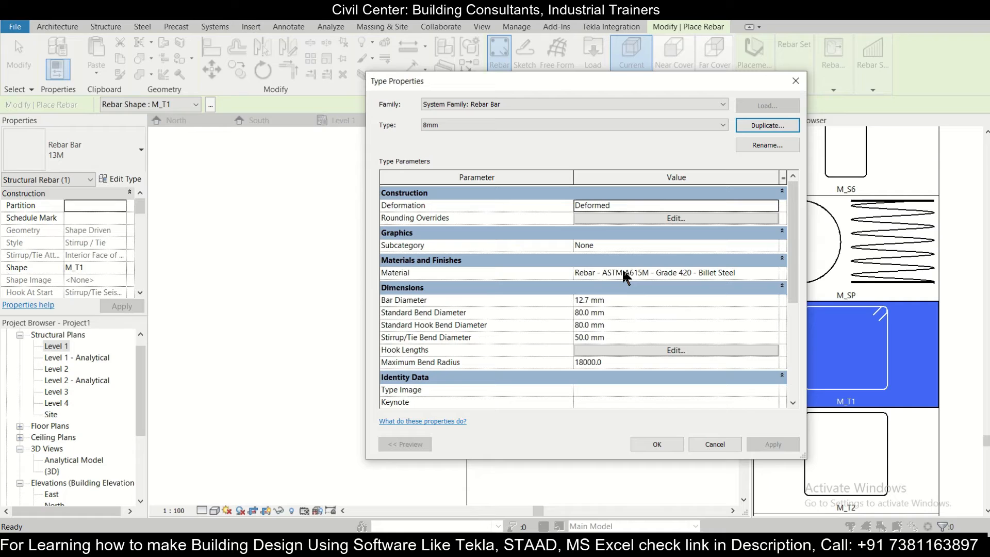
left_click(589, 300)
type("8")
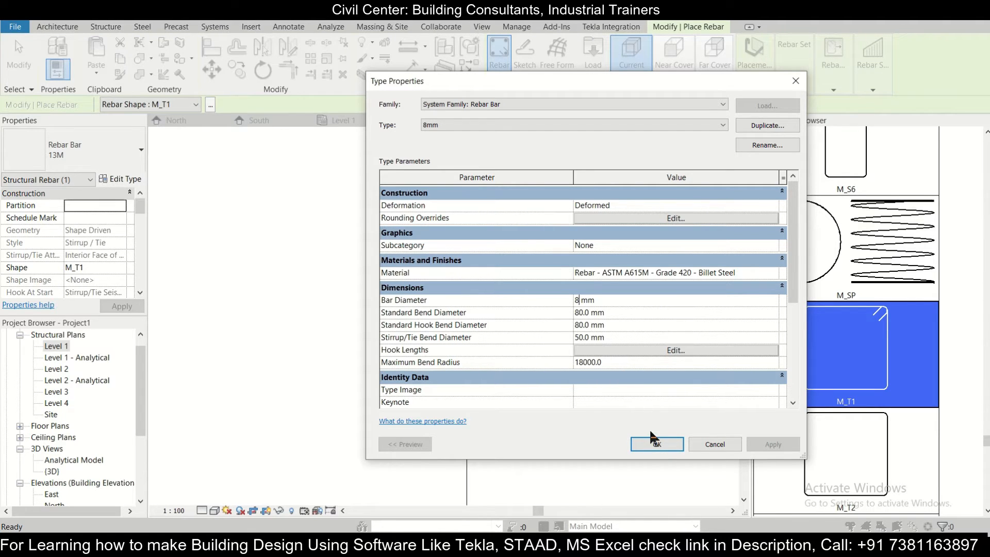
mouse_move(636, 301)
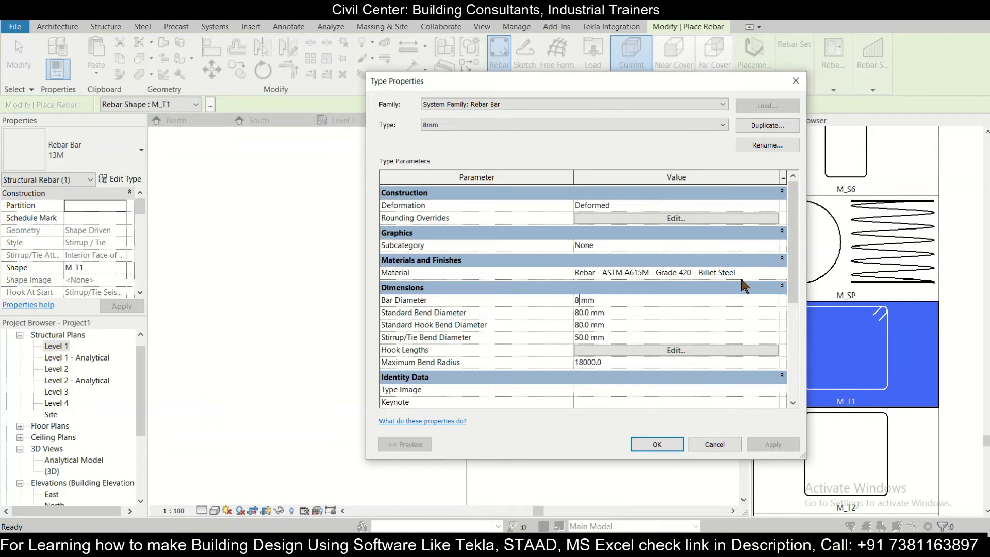
left_click(656, 444)
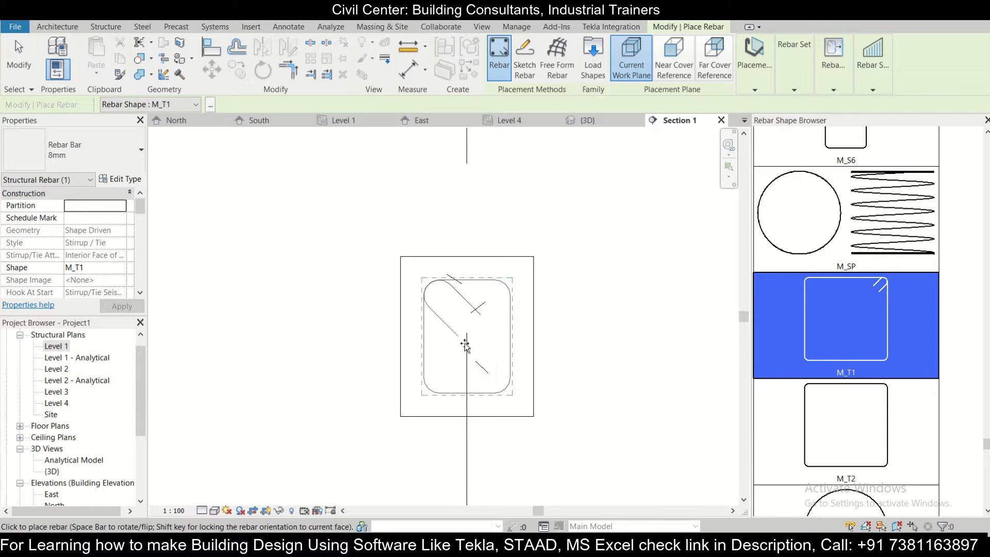
mouse_move(510, 293)
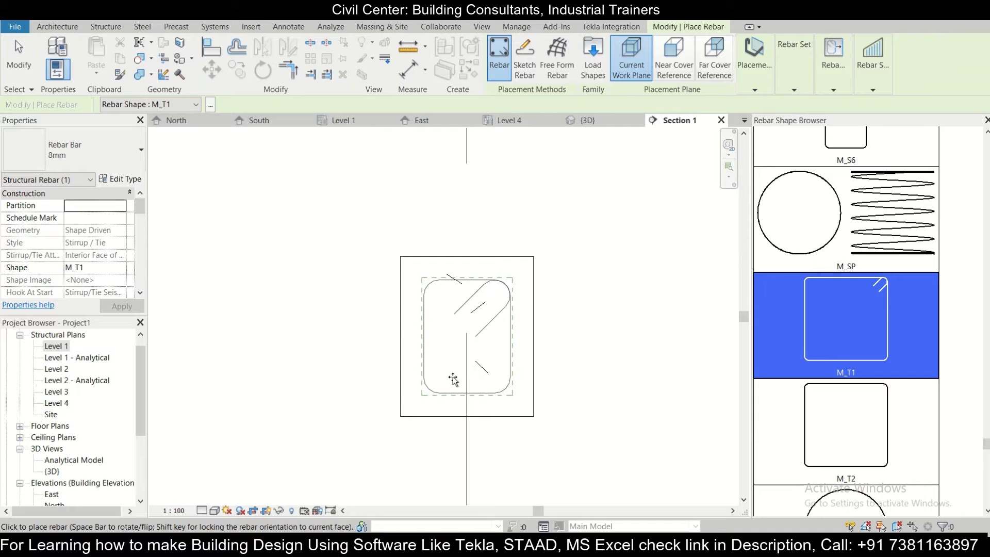
mouse_move(616, 319)
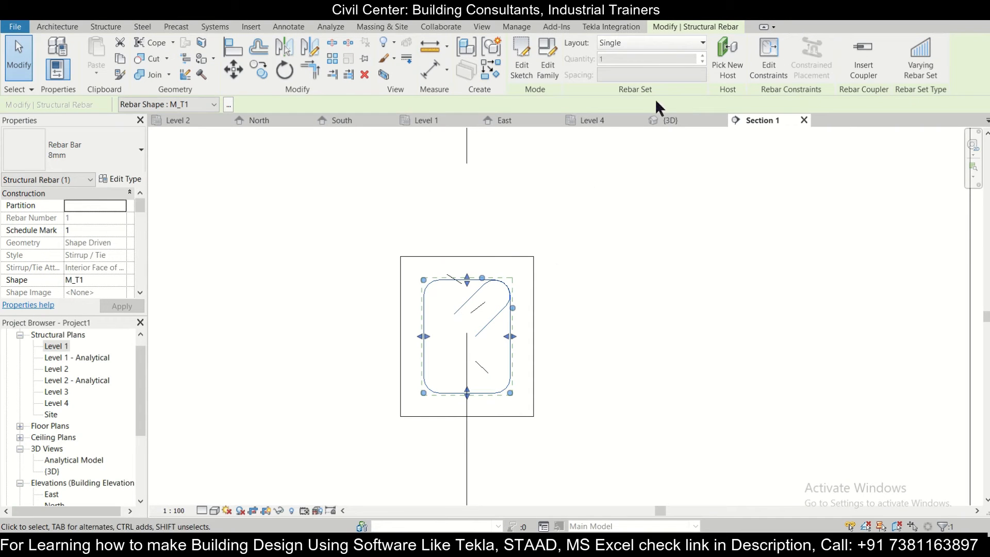
Step: Lay out the stirrup at Maximum Spacing of 150 mm
left_click(650, 42)
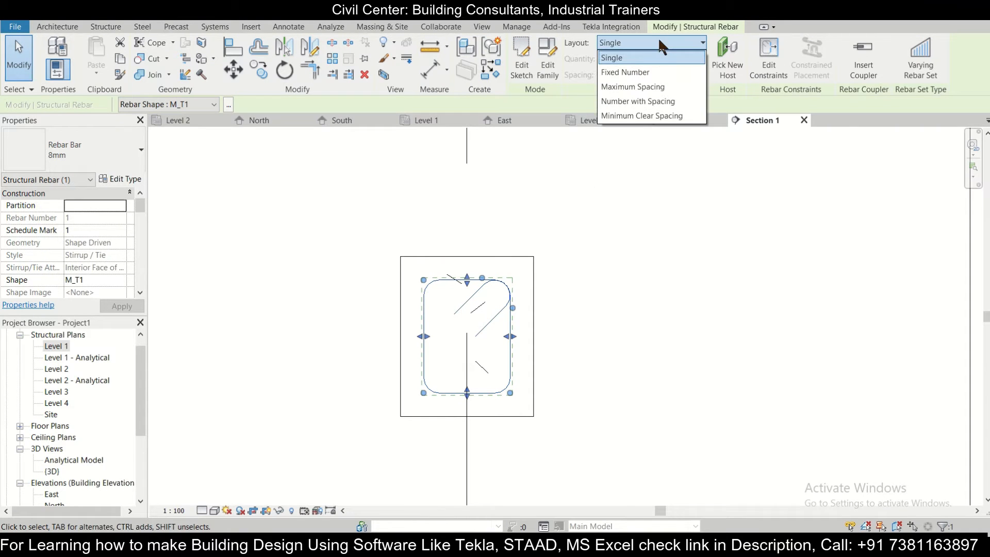
left_click(632, 87)
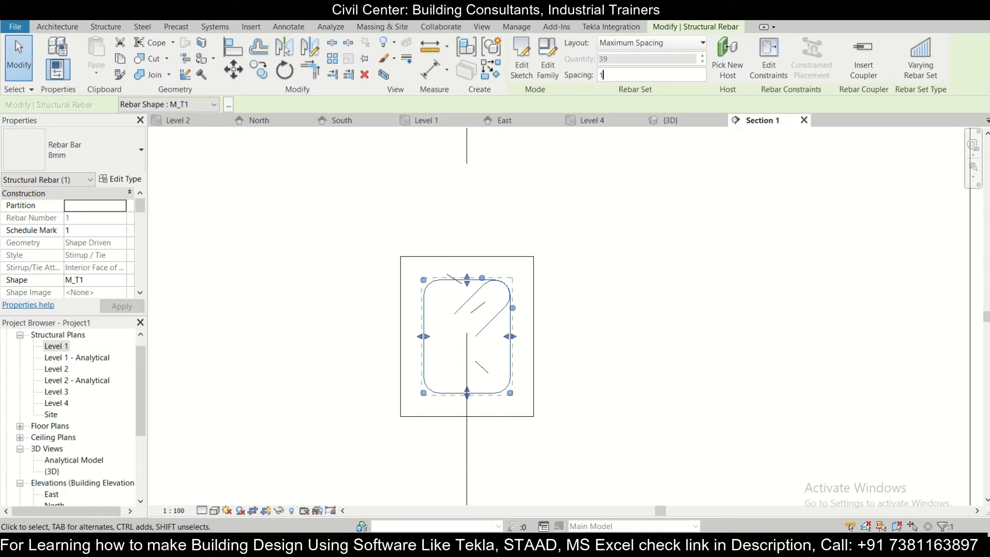
type("150")
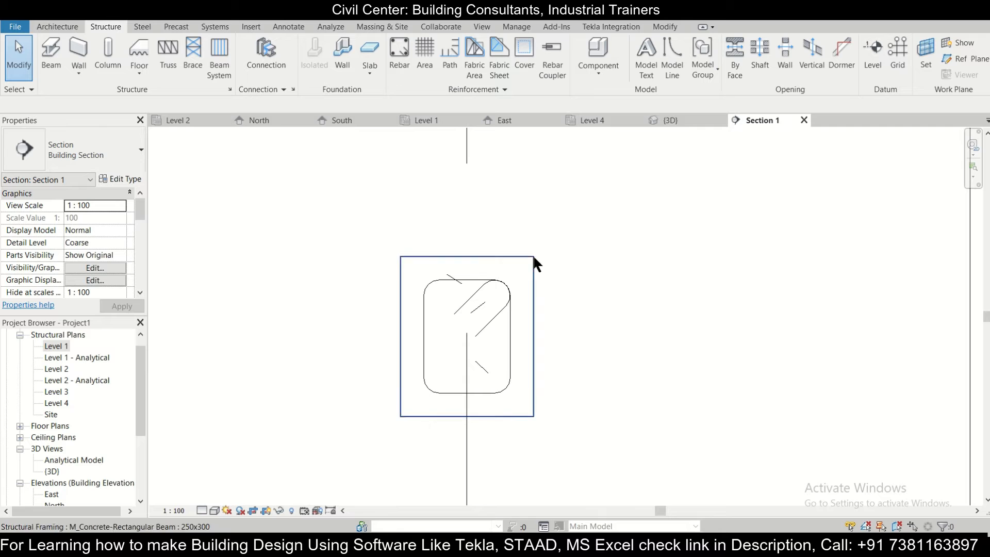
left_click(670, 120)
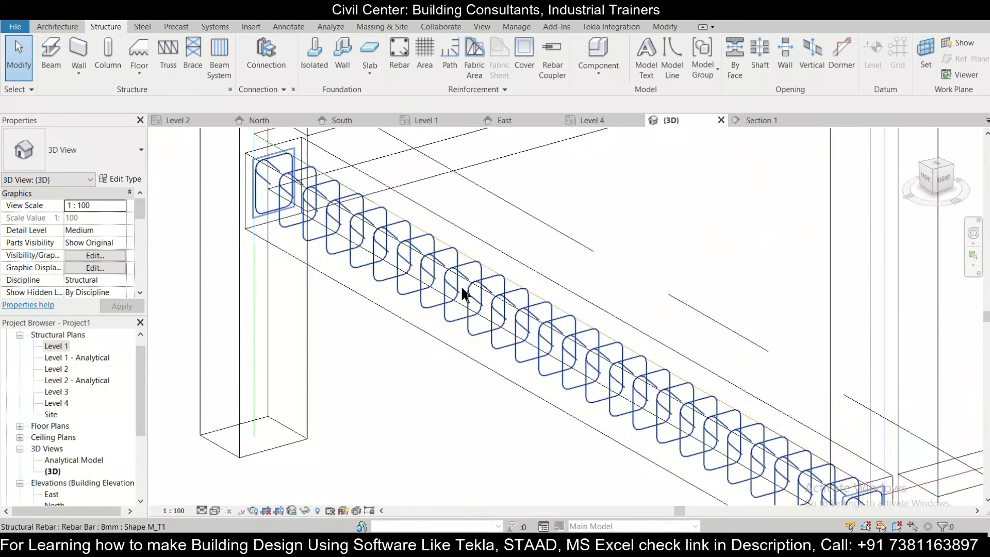
left_click(761, 120)
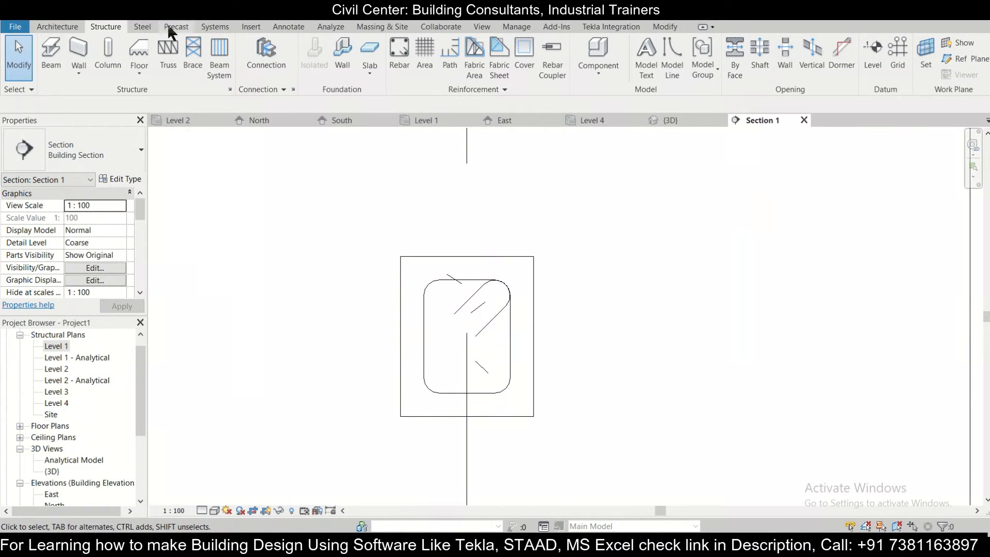
mouse_move(106, 27)
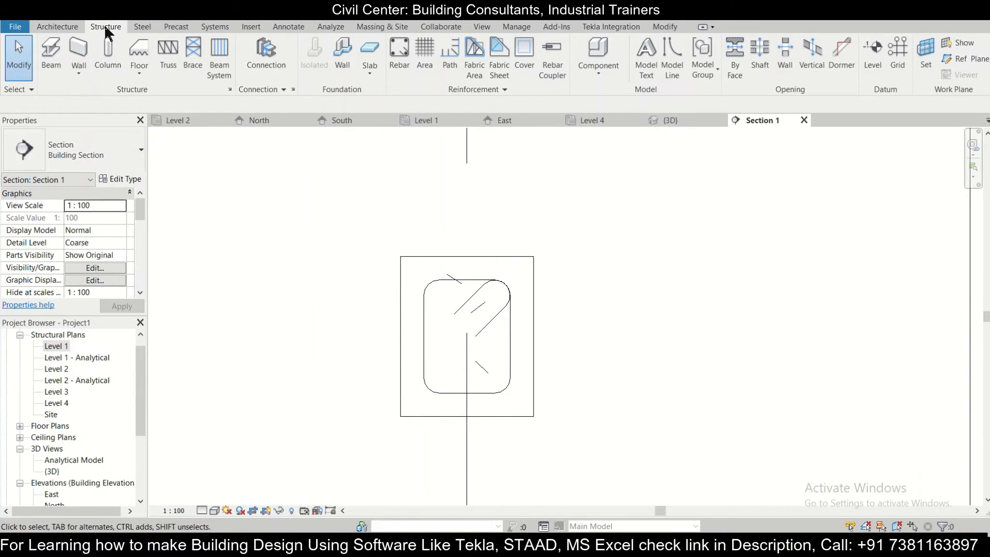
Step: Pick the straight M_00 bar shape and duplicate the 8mm type as '16 mm'
left_click(399, 57)
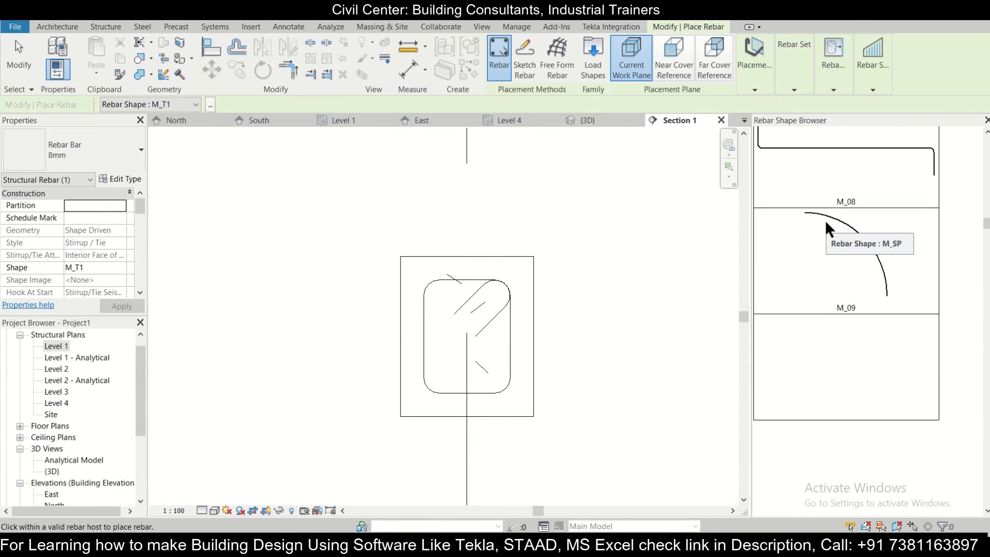
left_click(844, 180)
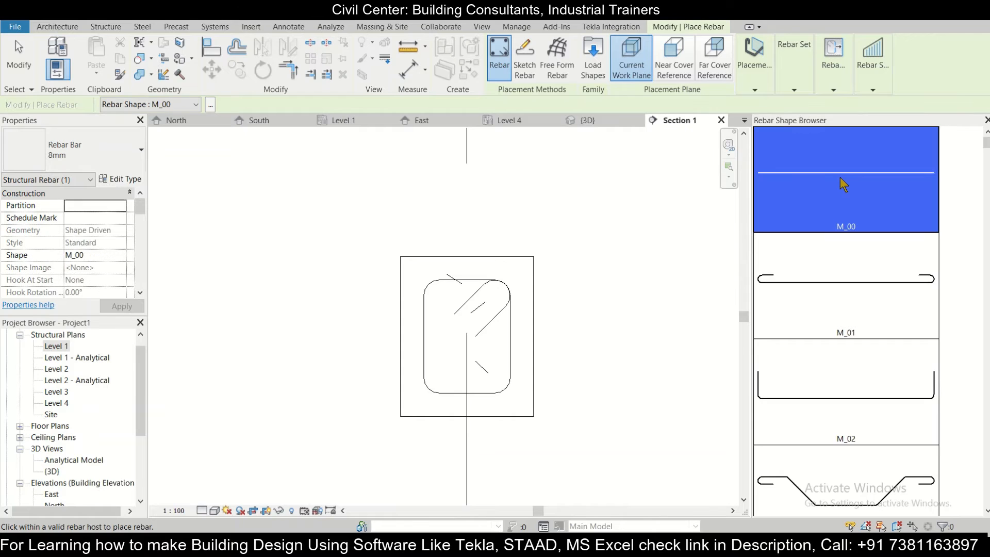
left_click(141, 149)
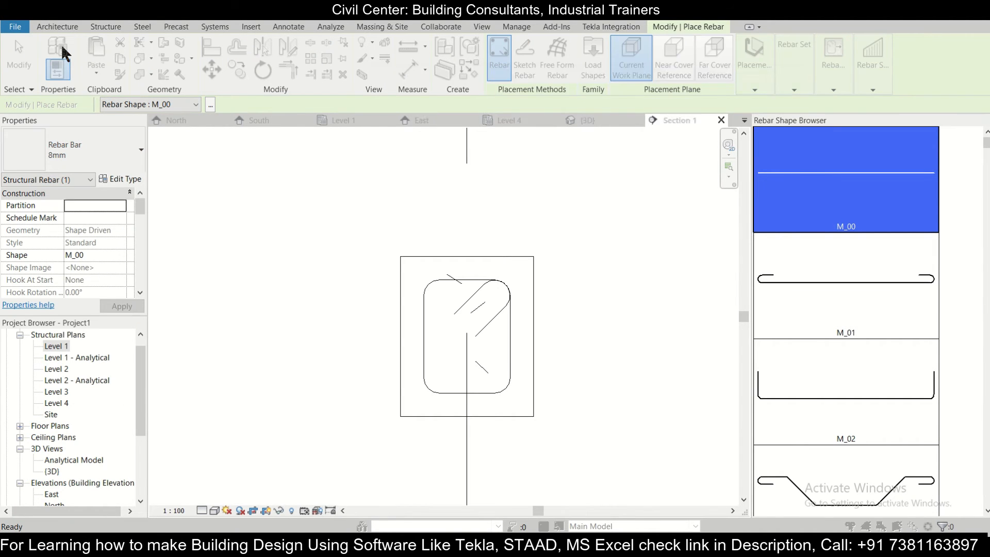
left_click(766, 124)
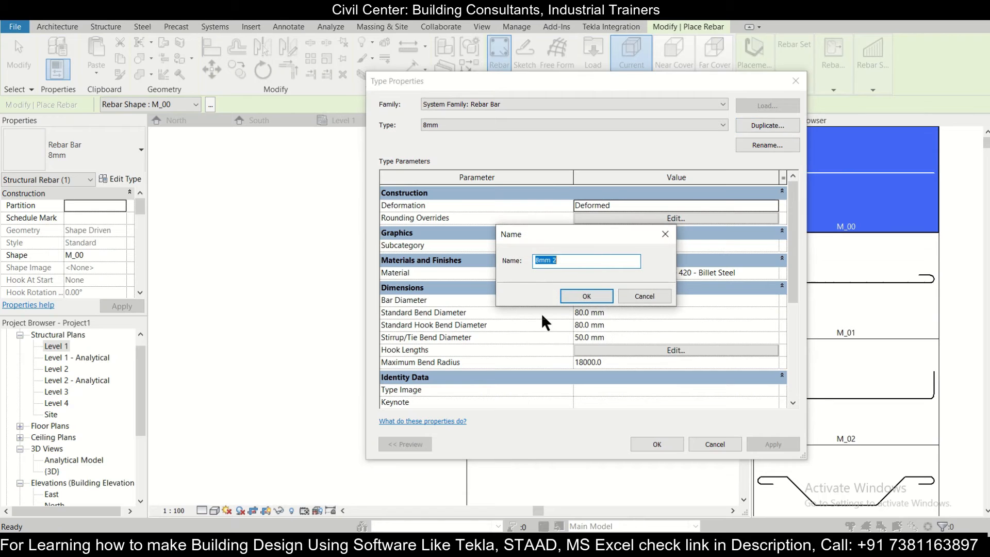
type("1")
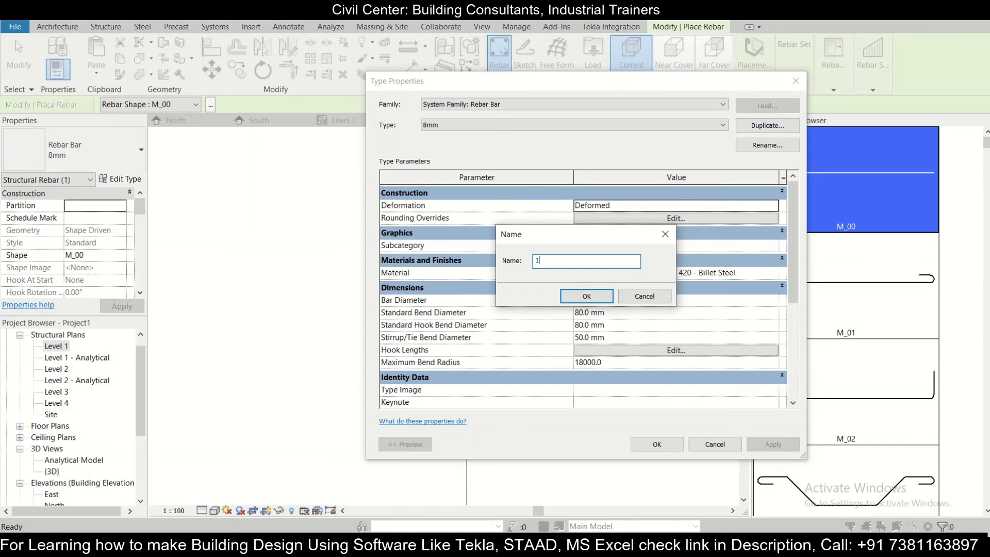
type("16 mm")
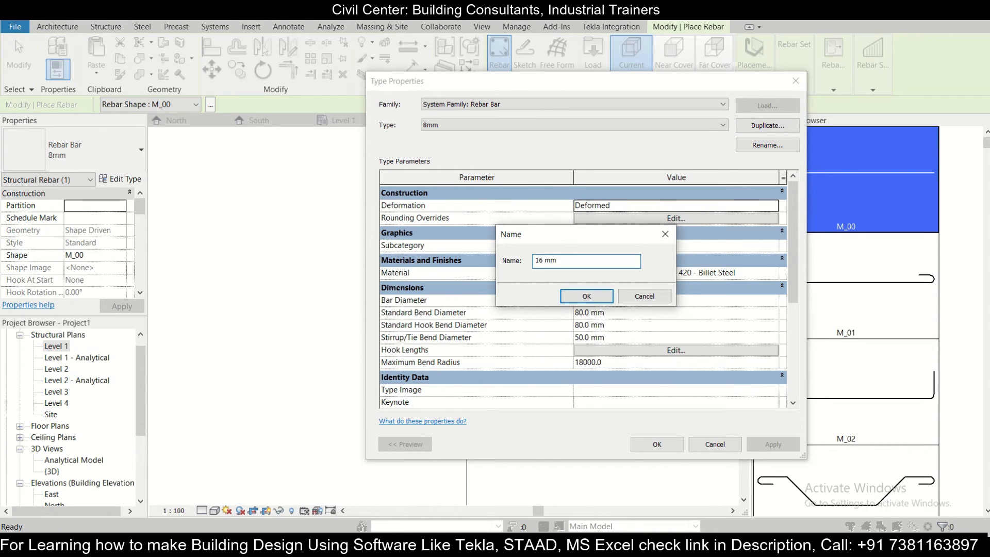
left_click(585, 296)
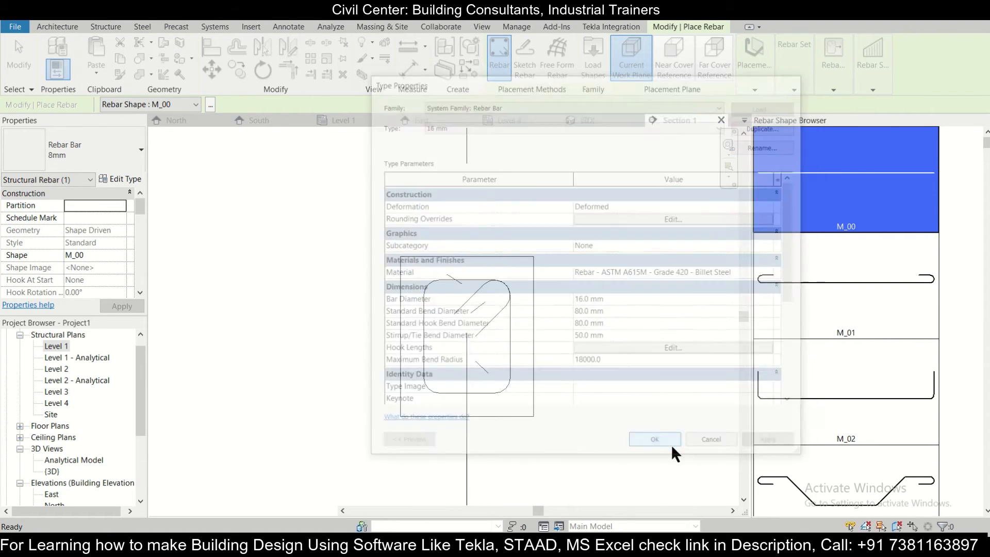
Step: Apply the 16 mm bar type settings for the corner bar placement
left_click(654, 439)
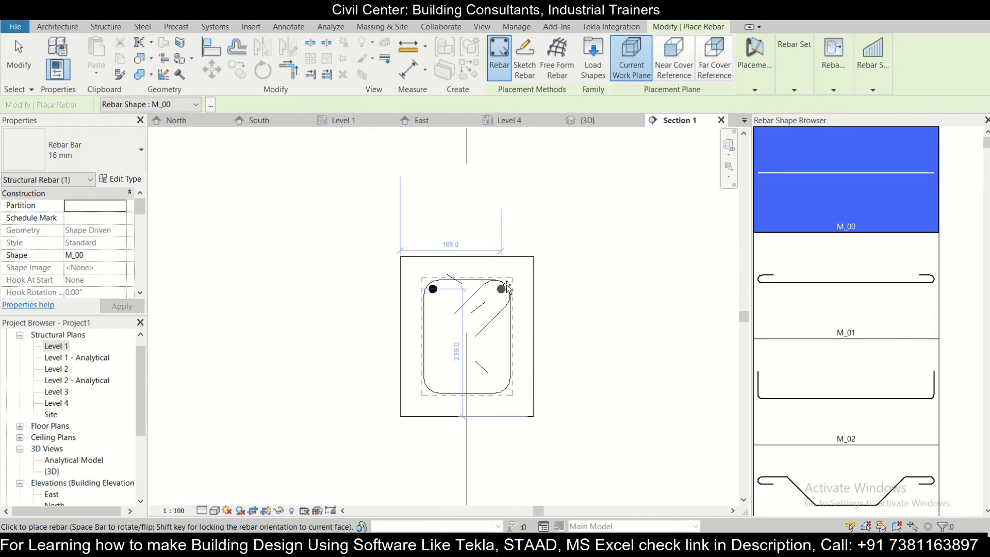
mouse_move(503, 284)
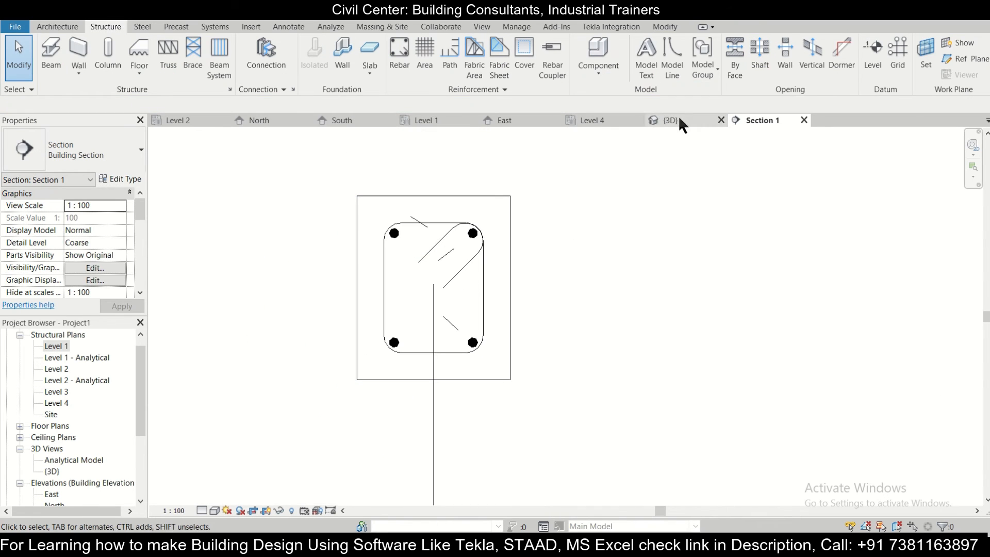
Step: Inspect the reinforced beam in the {3D} view by selecting the stirrup set
left_click(671, 120)
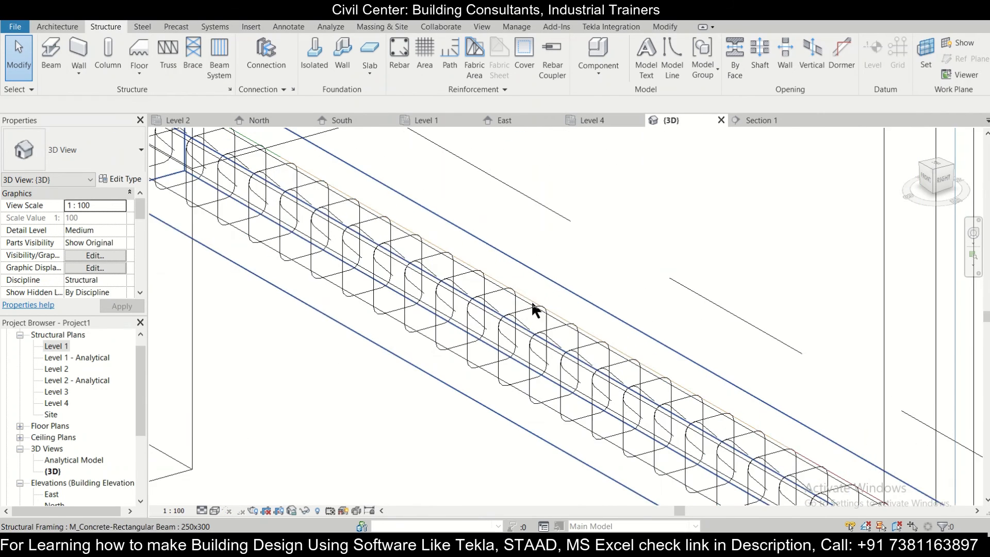
mouse_move(524, 326)
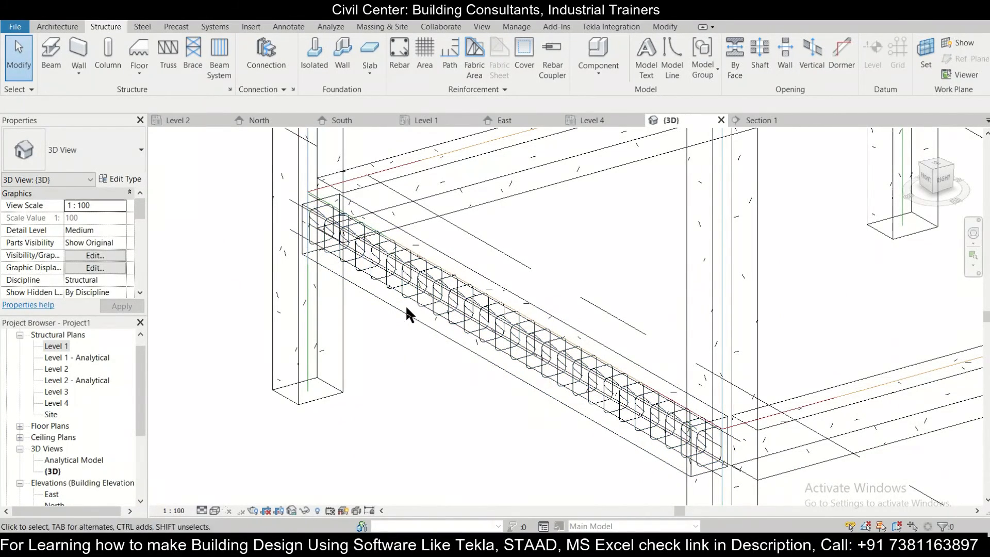
left_click(410, 309)
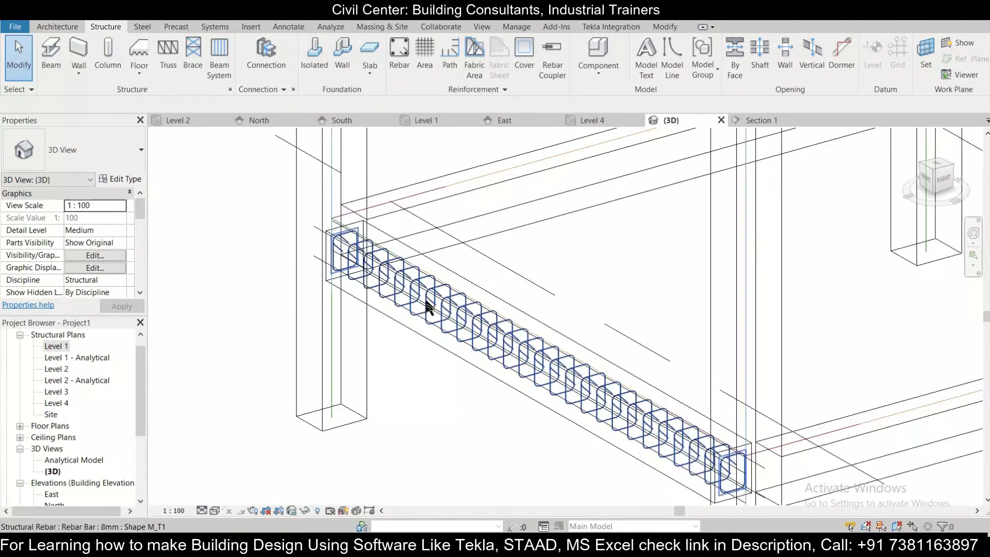
left_click(442, 309)
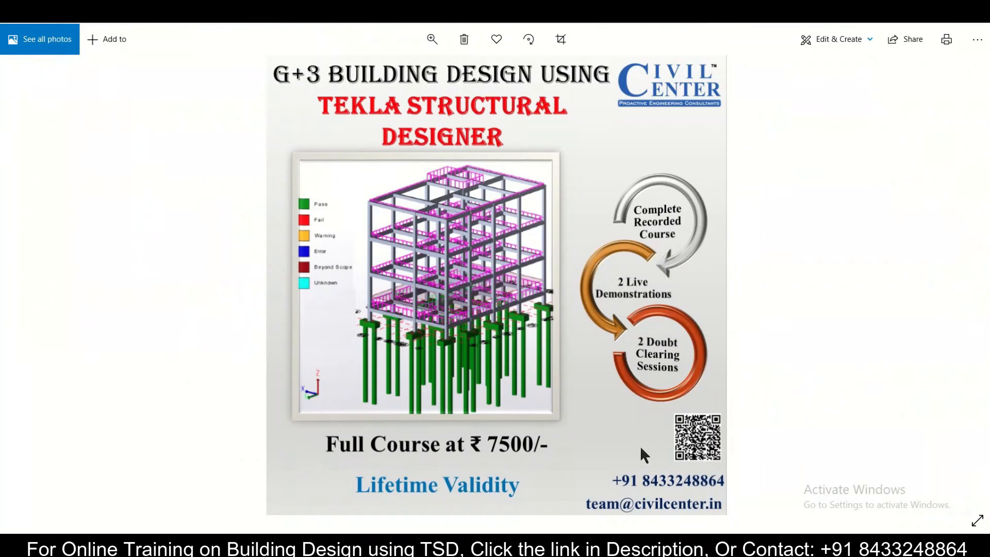
mouse_move(732, 485)
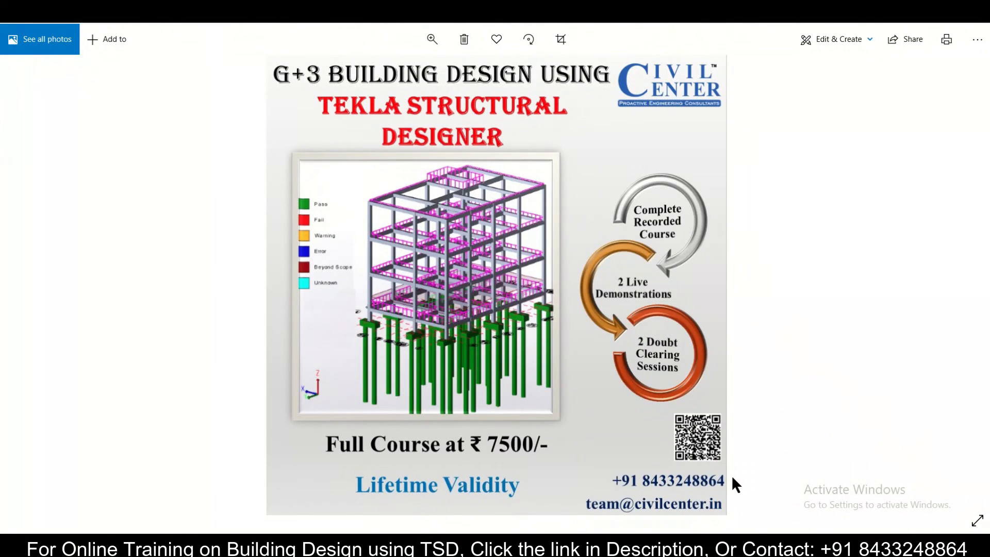